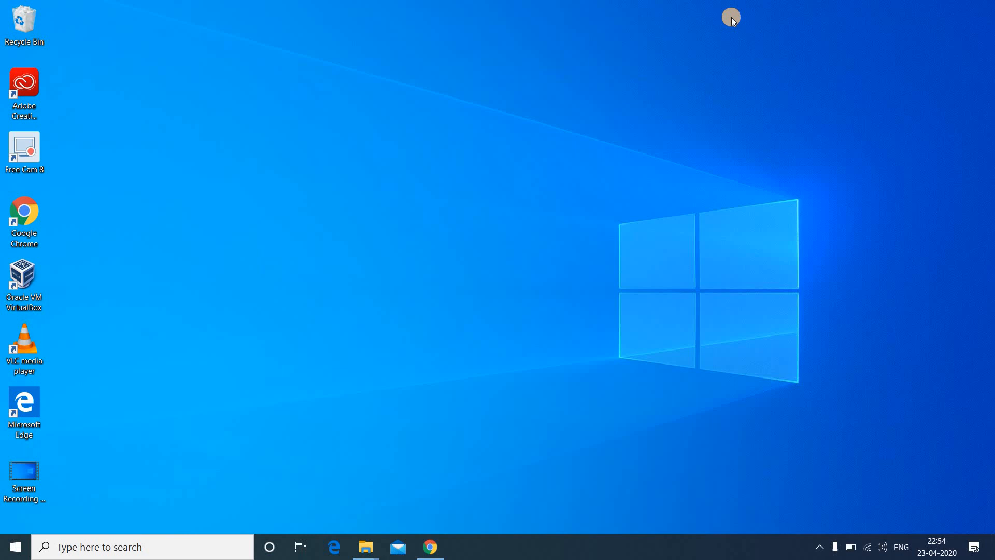
pyautogui.moveTo(69, 184)
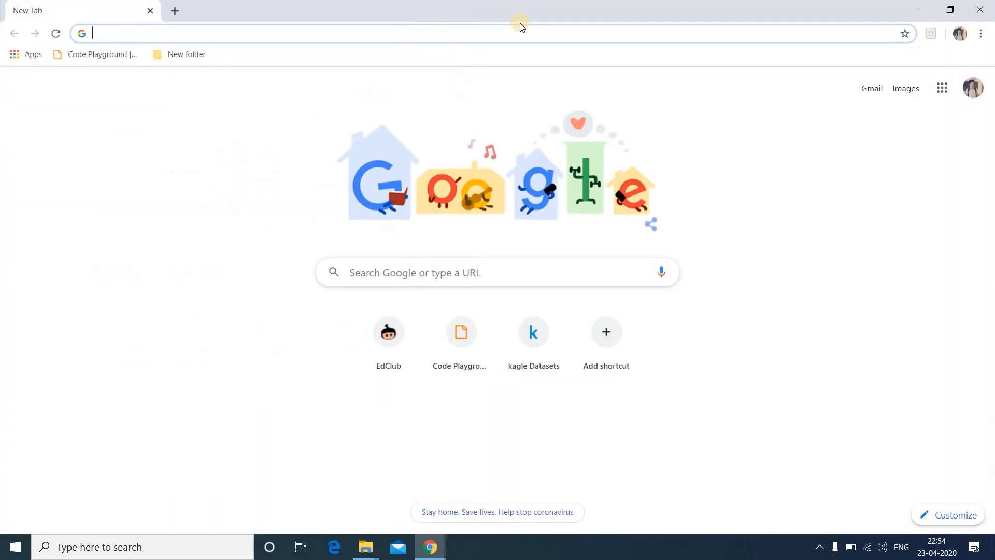
# Step: Search Google for 'anaconda' and open the Anaconda Cloud result
pyautogui.write('anaconda')
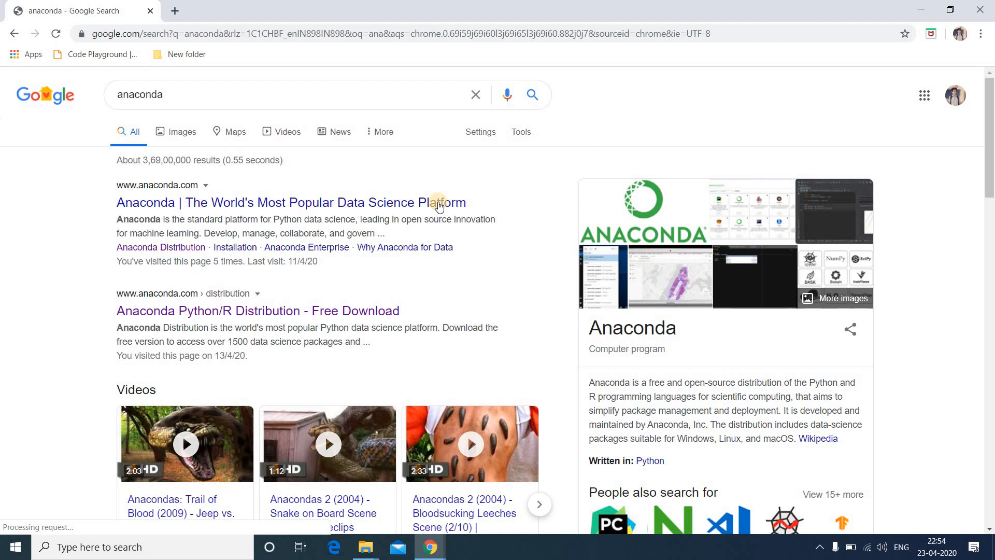
pyautogui.scroll(-3)
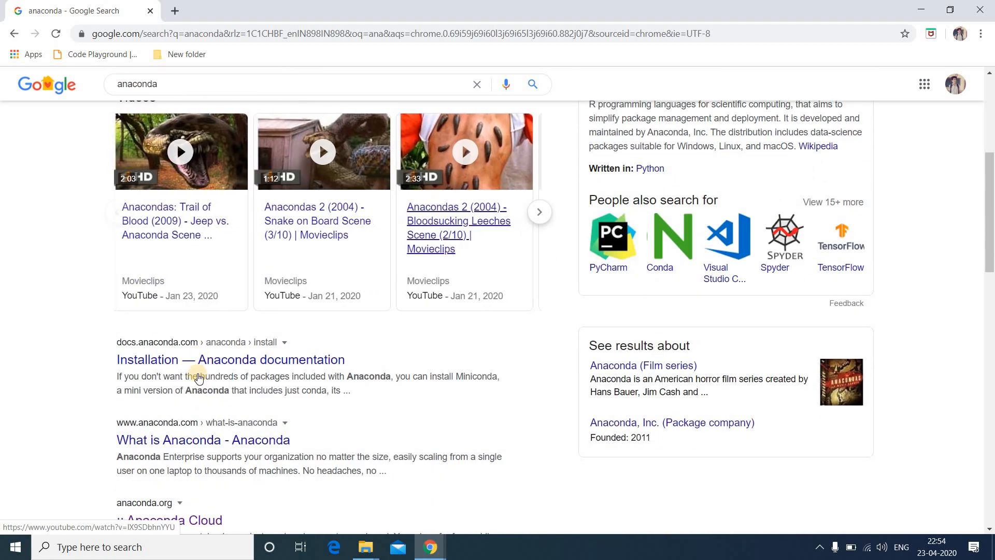
pyautogui.scroll(-3)
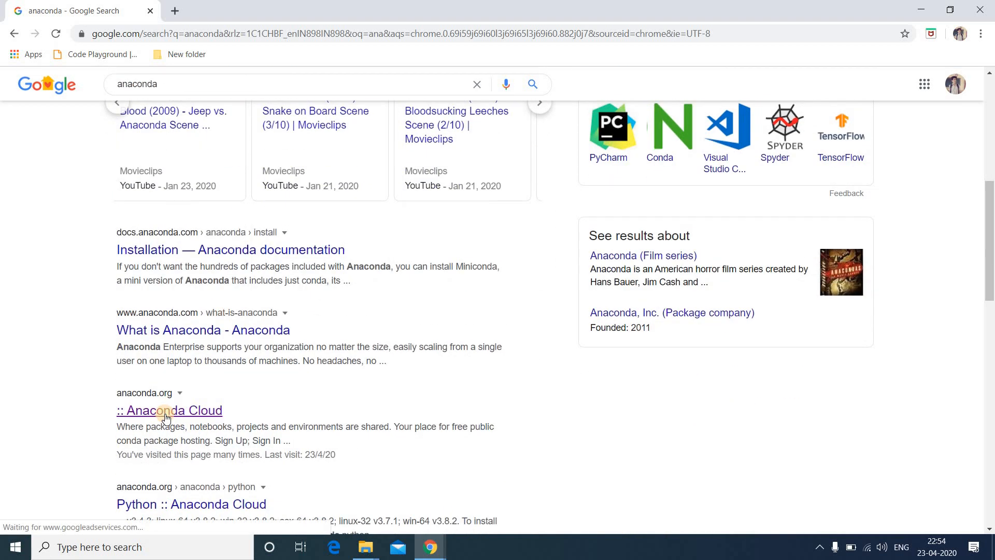
pyautogui.click(166, 410)
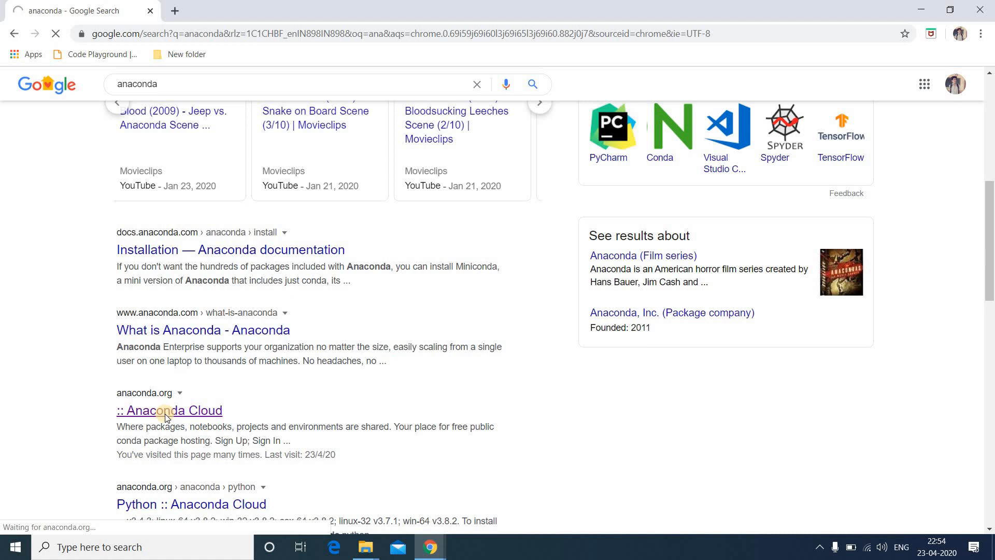
pyautogui.click(169, 411)
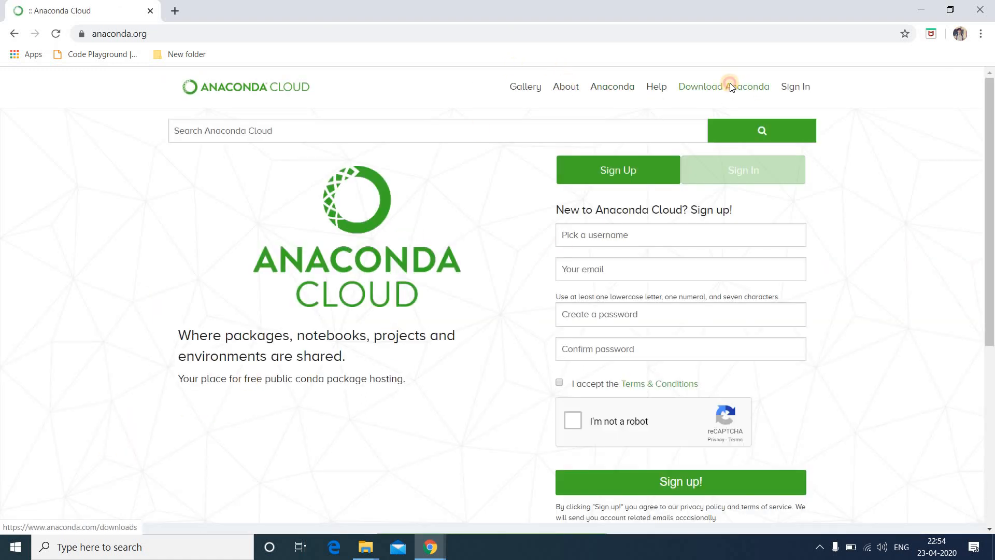
# Step: Download the Python 3.7 Windows installer (466 MB) from the Anaconda download page
pyautogui.click(729, 86)
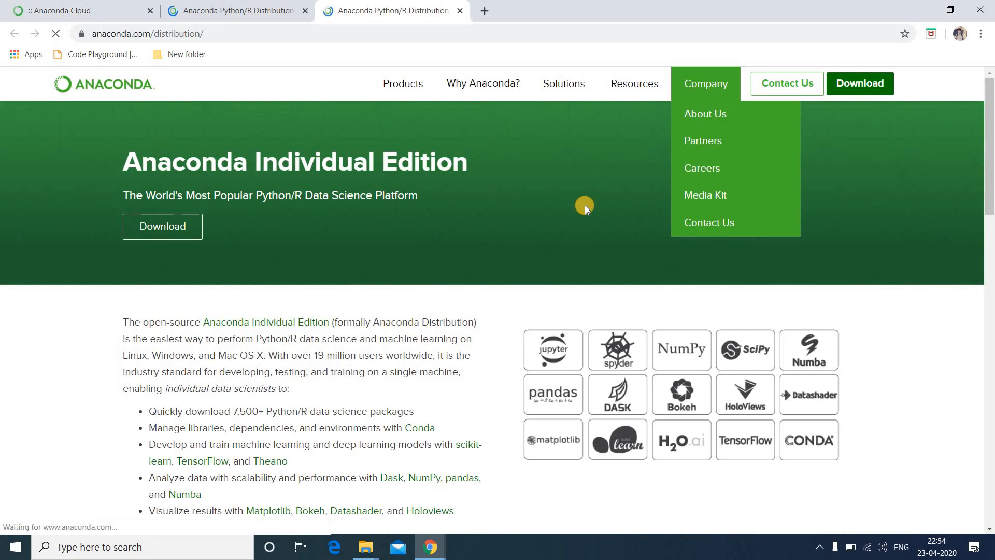
pyautogui.scroll(-3)
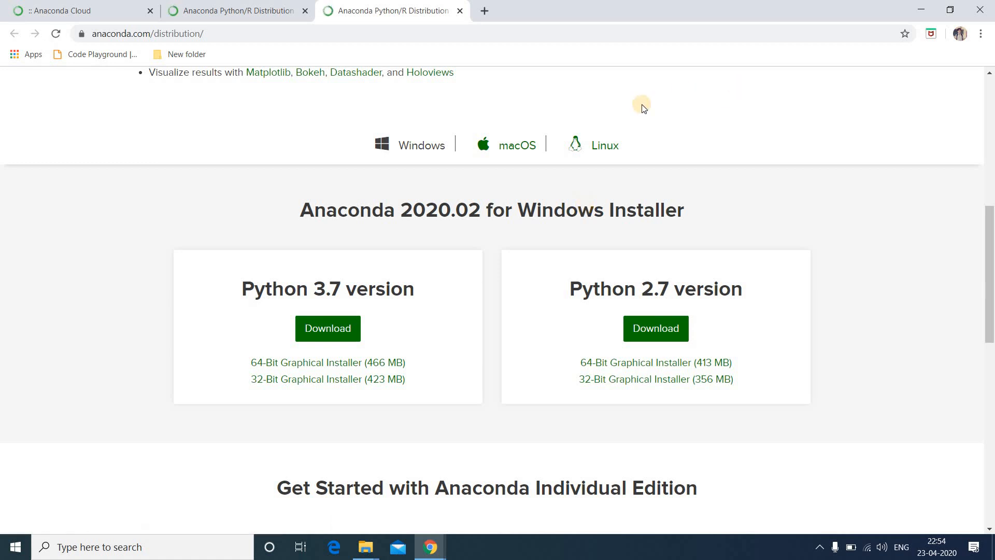
pyautogui.moveTo(440, 141)
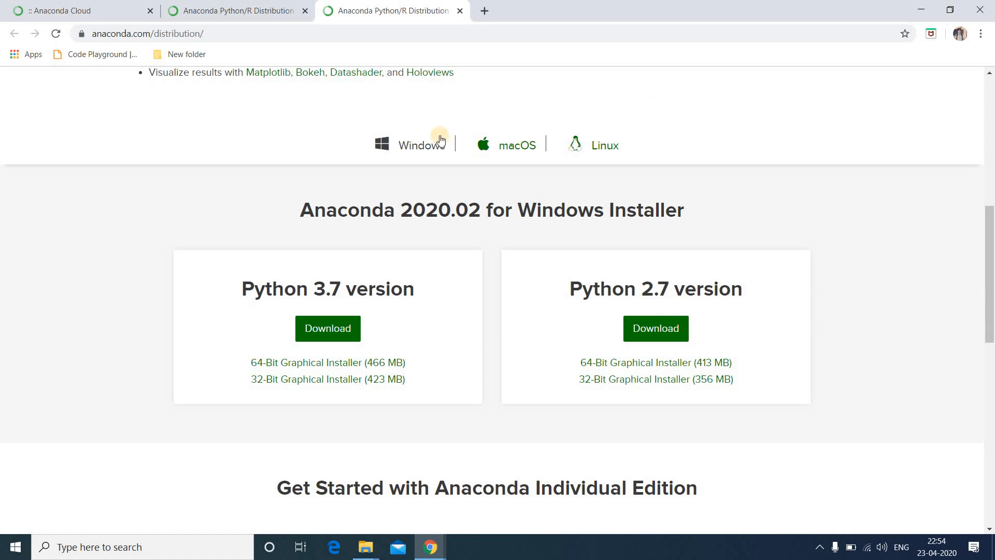
pyautogui.moveTo(429, 149)
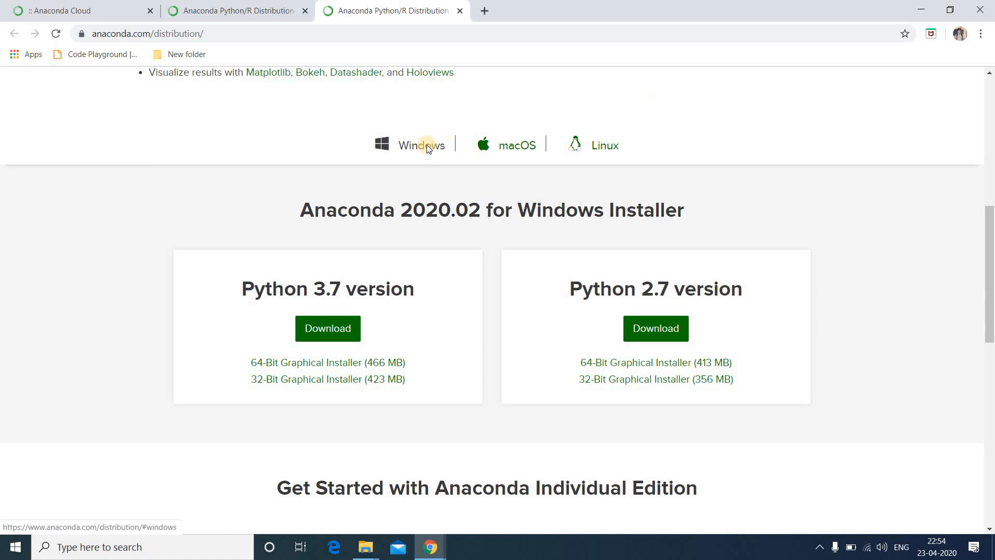
pyautogui.scroll(-3)
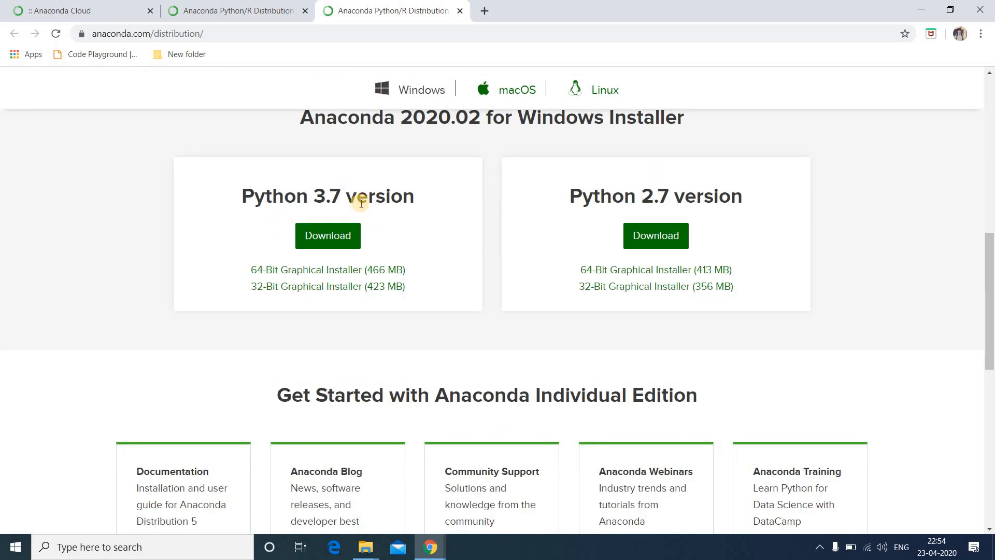
pyautogui.moveTo(506, 220)
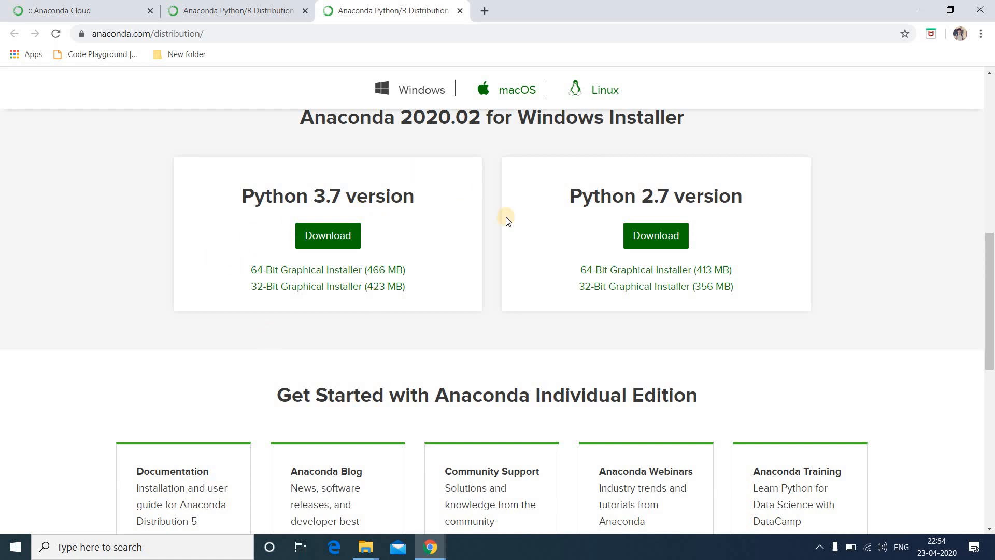
pyautogui.click(320, 237)
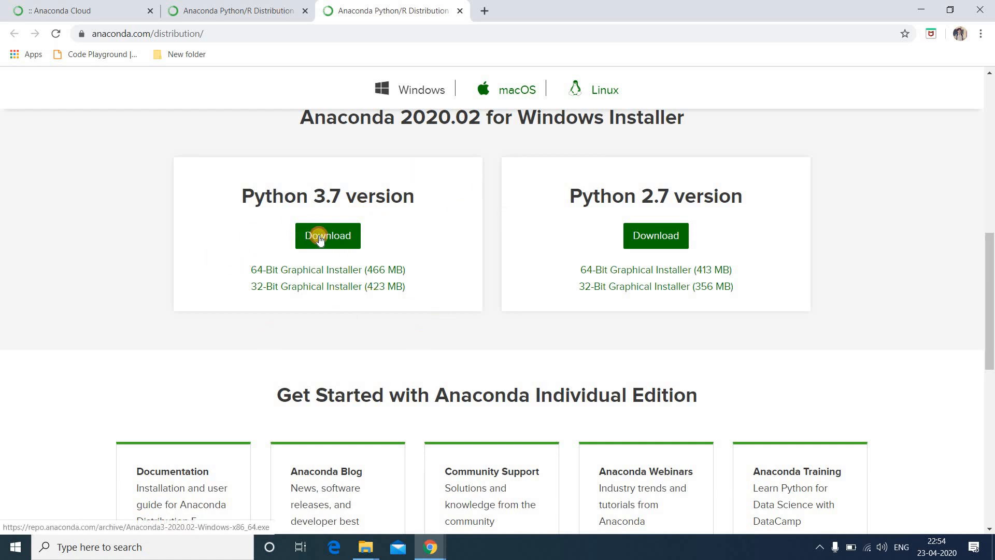
pyautogui.click(321, 237)
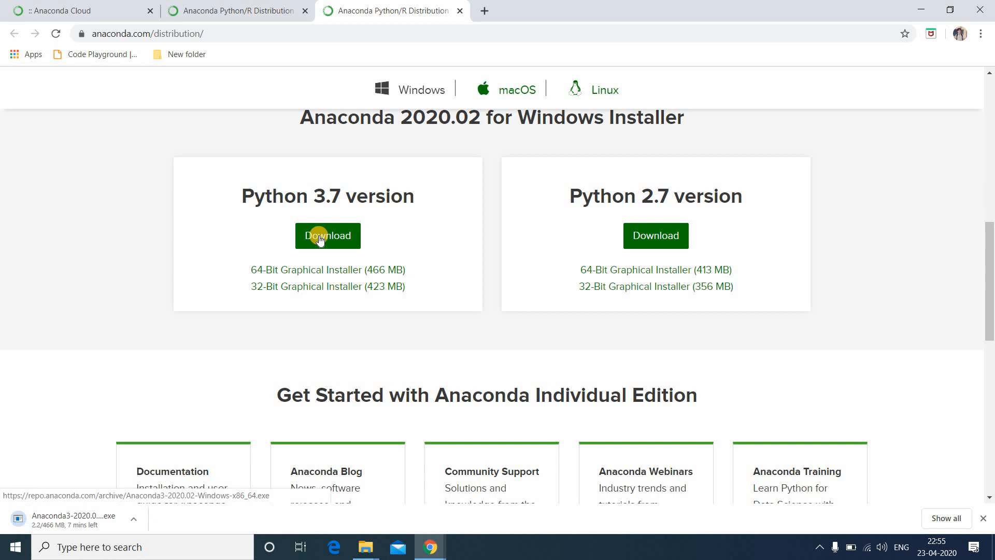
pyautogui.moveTo(88, 488)
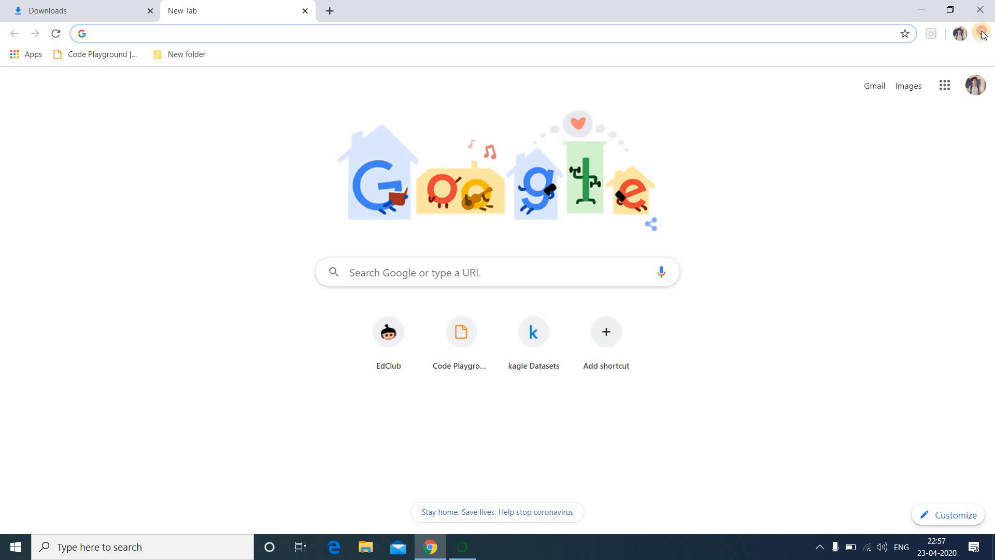
# Step: Show the downloaded Anaconda3-2020.02 installer in File Explorer from Chrome's Downloads list
pyautogui.click(983, 33)
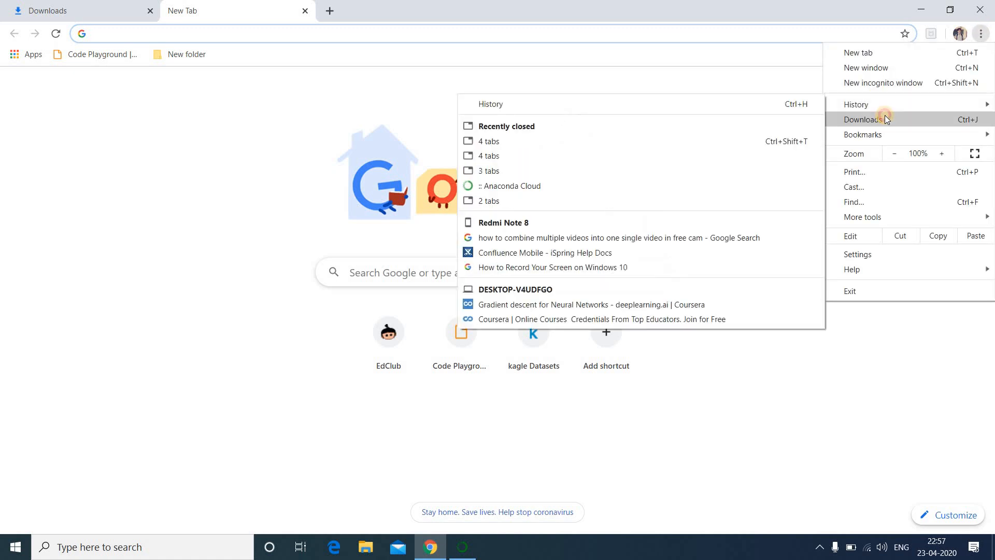
pyautogui.click(862, 120)
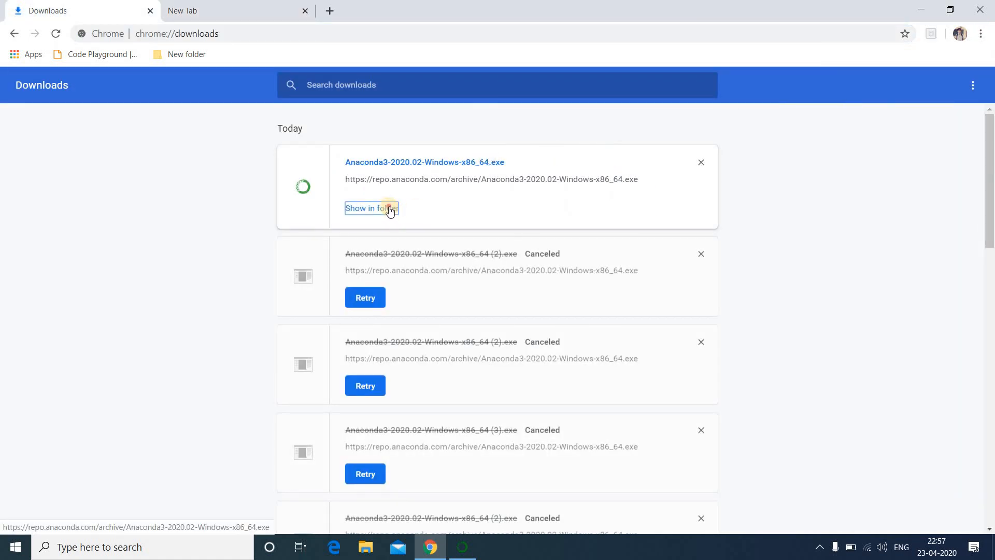
pyautogui.click(372, 208)
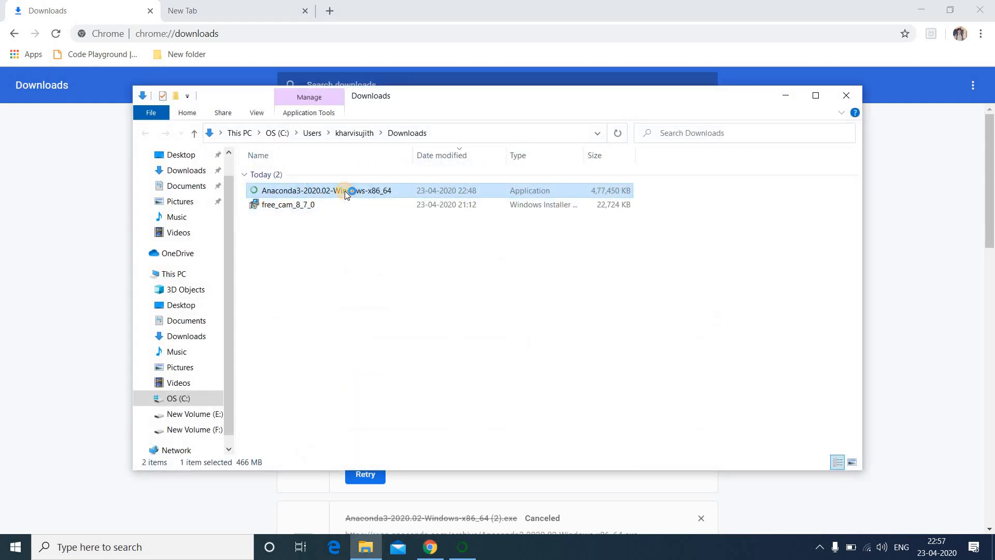
# Step: Launch the Anaconda3 installer, accept the license, and choose installing for the current user only
pyautogui.doubleClick(345, 190)
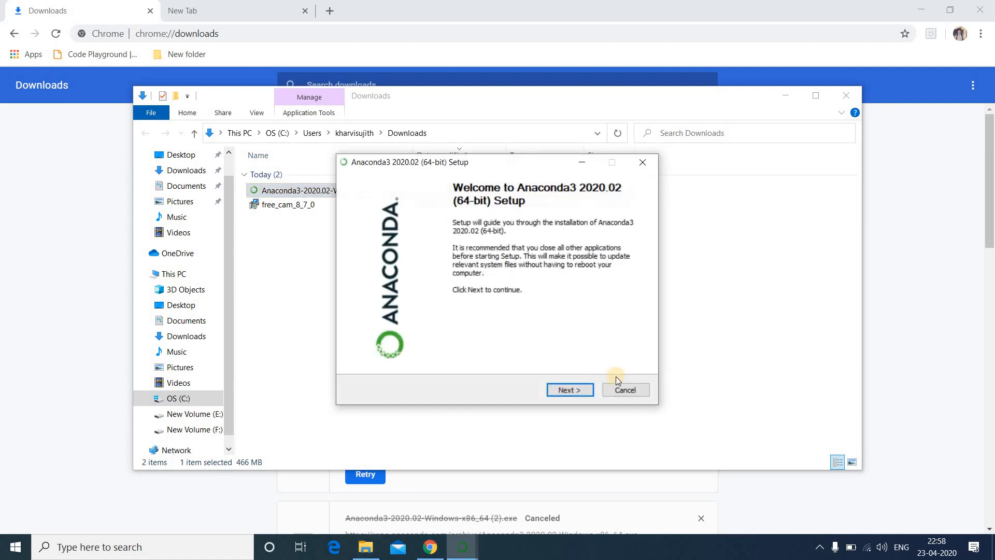
pyautogui.click(570, 390)
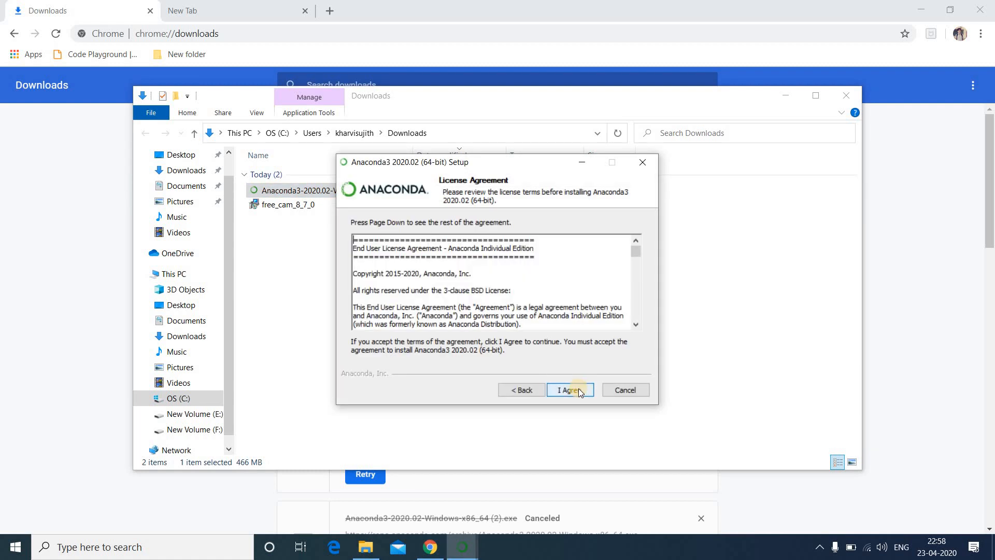
pyautogui.click(570, 390)
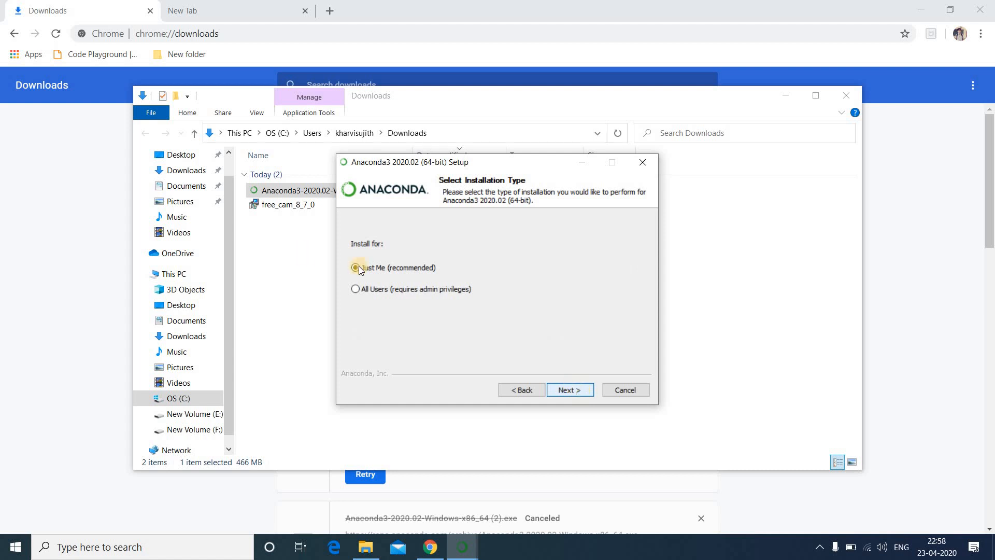
pyautogui.click(356, 268)
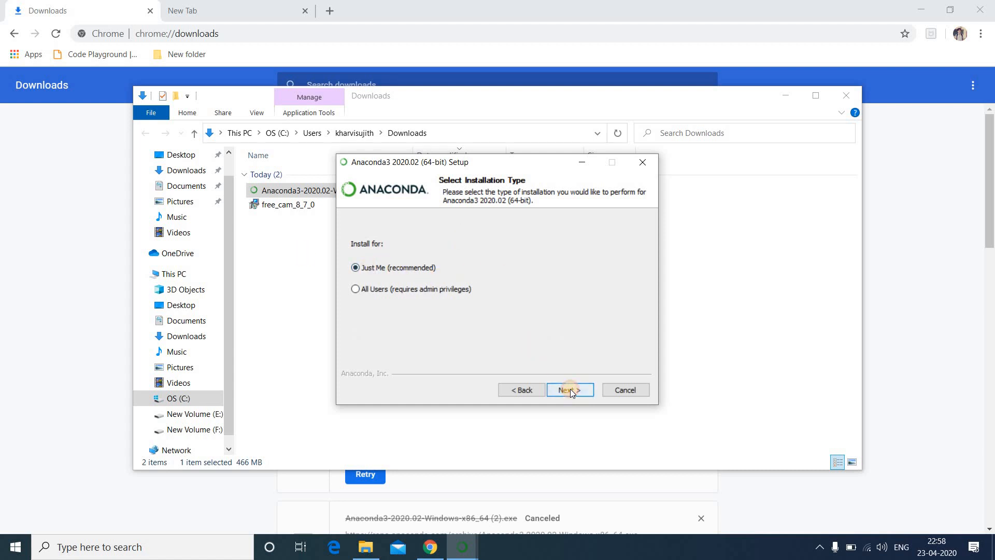
pyautogui.click(570, 390)
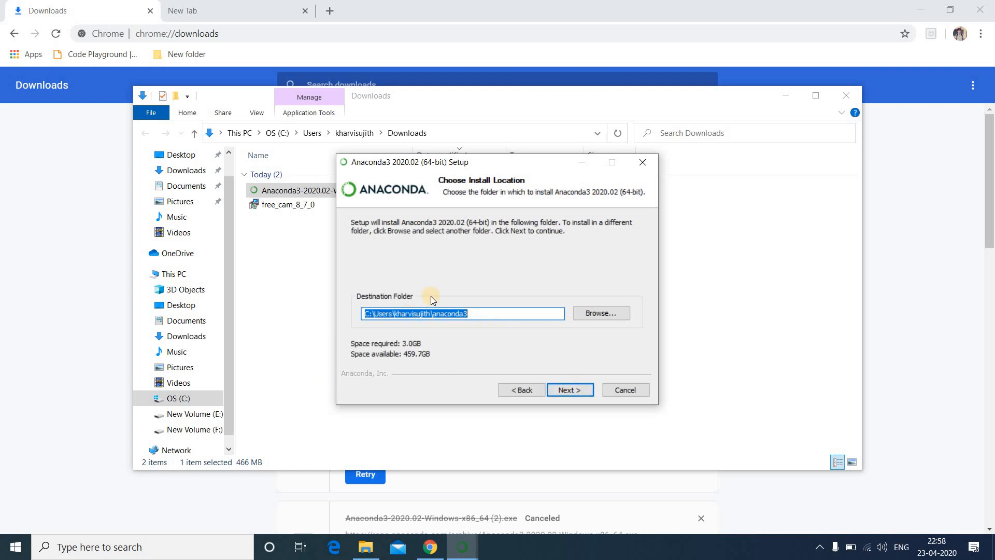
pyautogui.moveTo(571, 367)
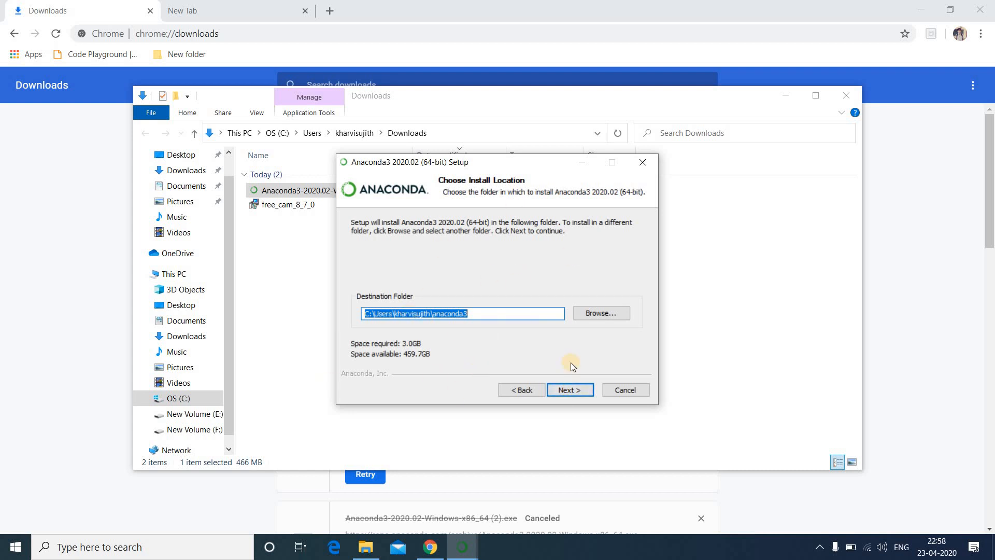
# Step: Keep the default folder and options without PATH, and run the installation to completion
pyautogui.click(570, 390)
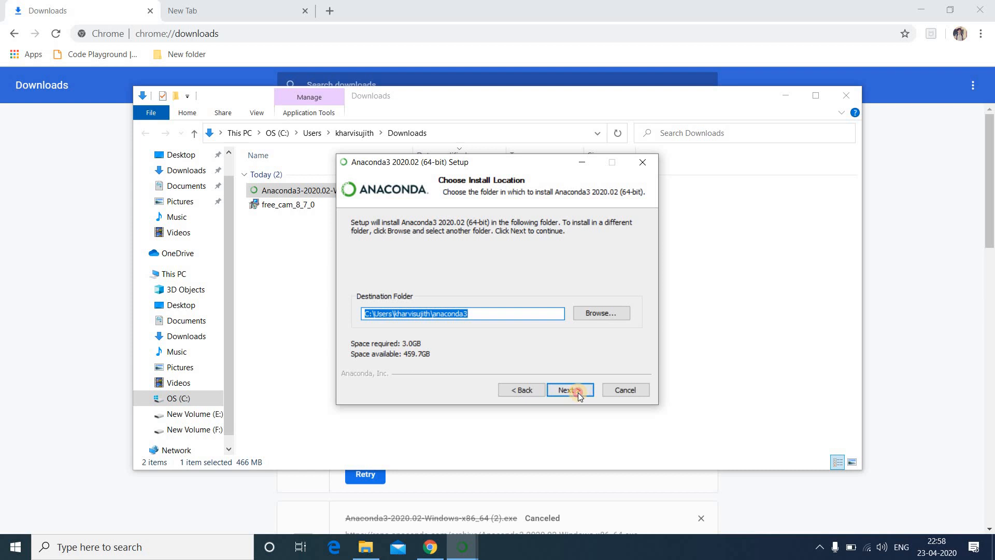
pyautogui.click(571, 390)
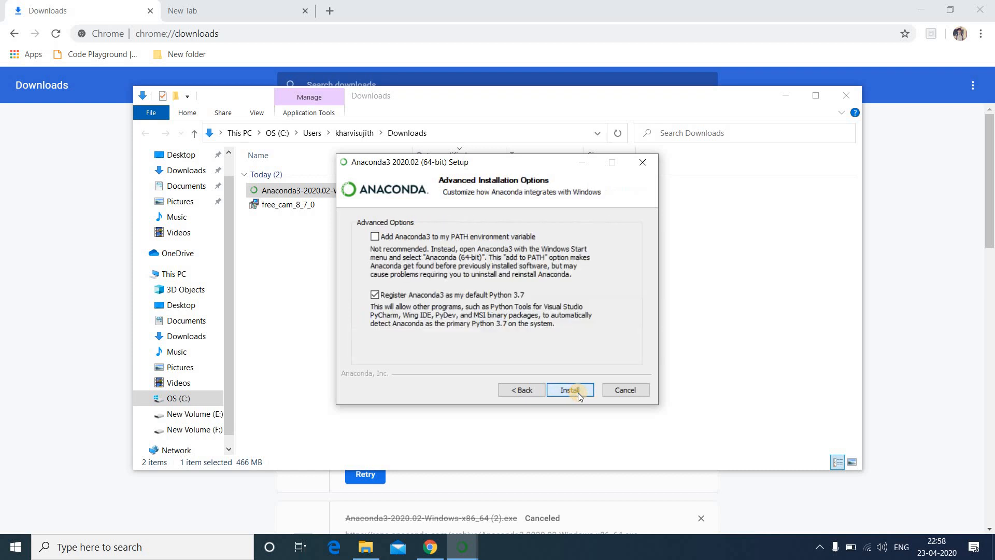
pyautogui.moveTo(506, 298)
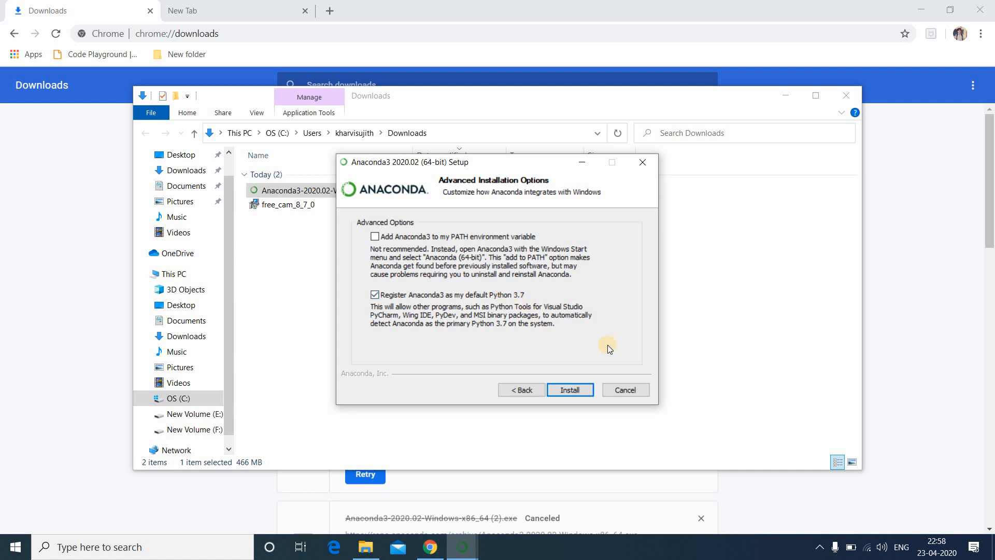
pyautogui.click(571, 390)
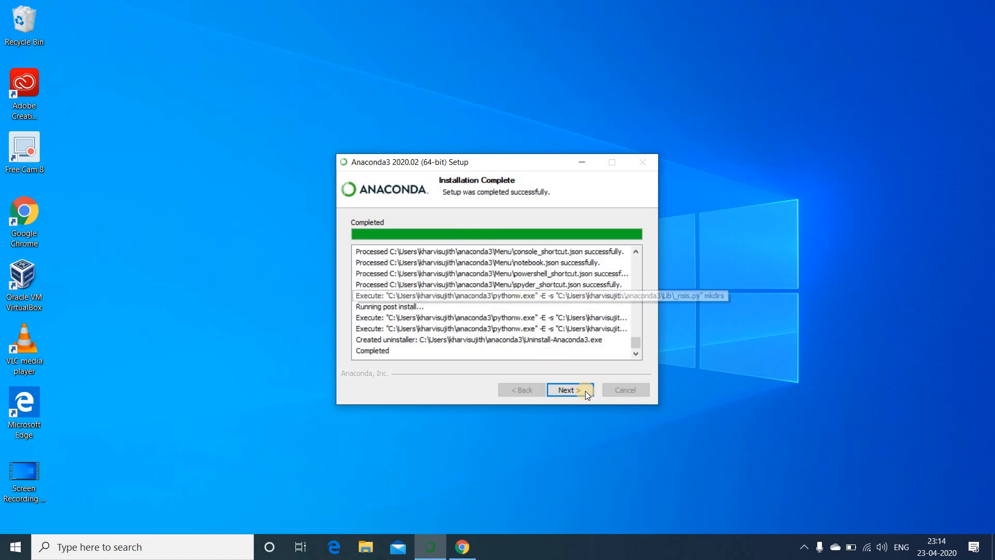
# Step: Pass the completion and PyCharm pages and click Finish with tutorial links unchecked
pyautogui.click(570, 390)
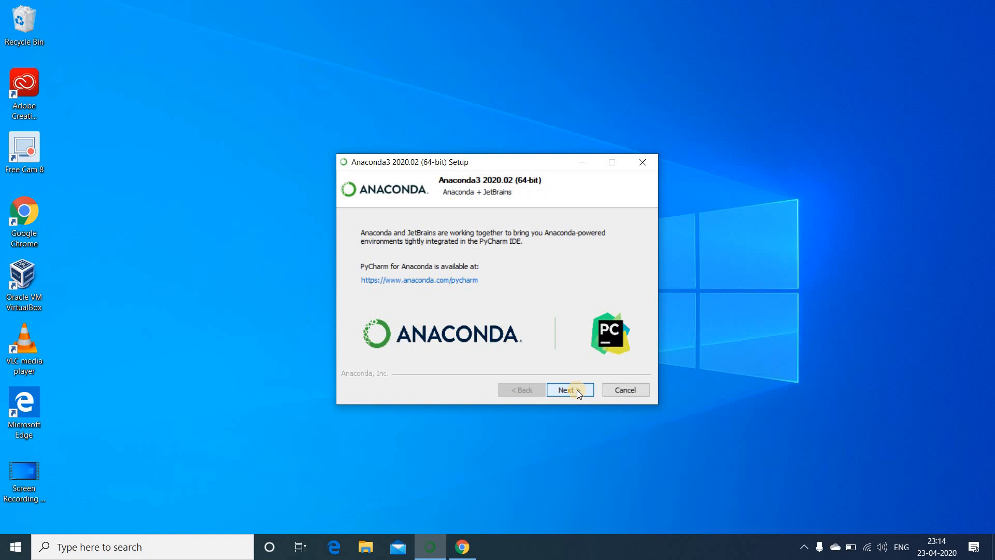
pyautogui.click(570, 389)
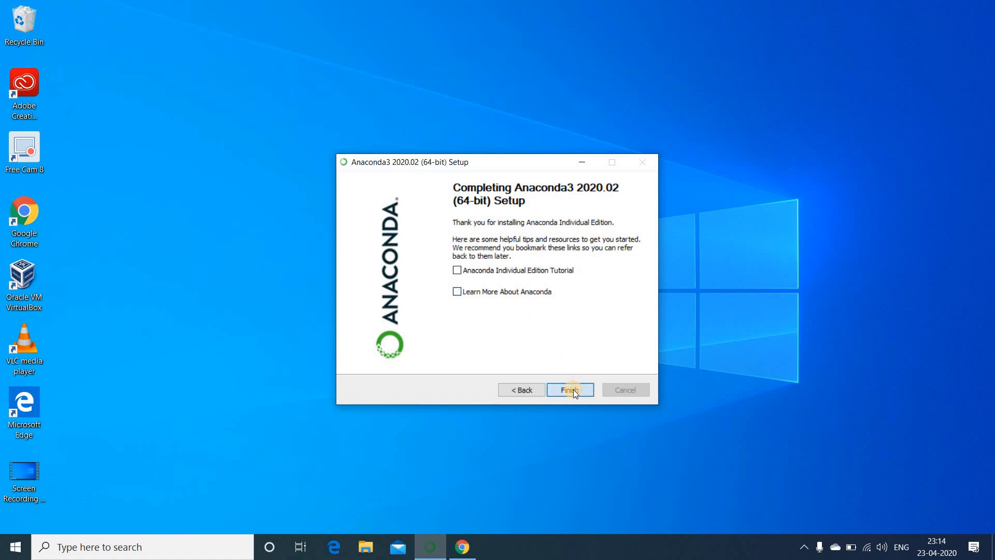
pyautogui.click(570, 389)
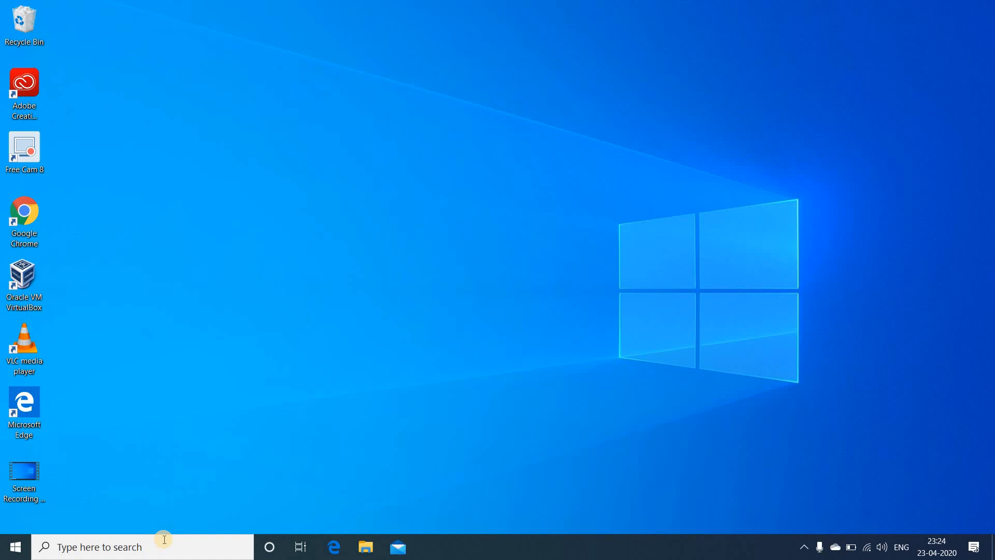
# Step: Search Windows for 'ana' and launch Anaconda Prompt (anaconda3)
pyautogui.click(163, 547)
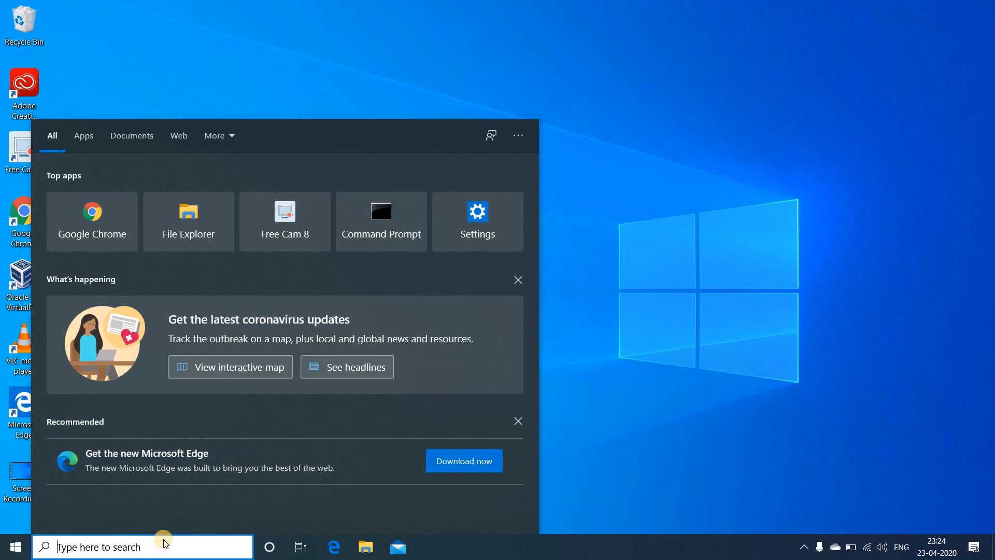
pyautogui.write('ana')
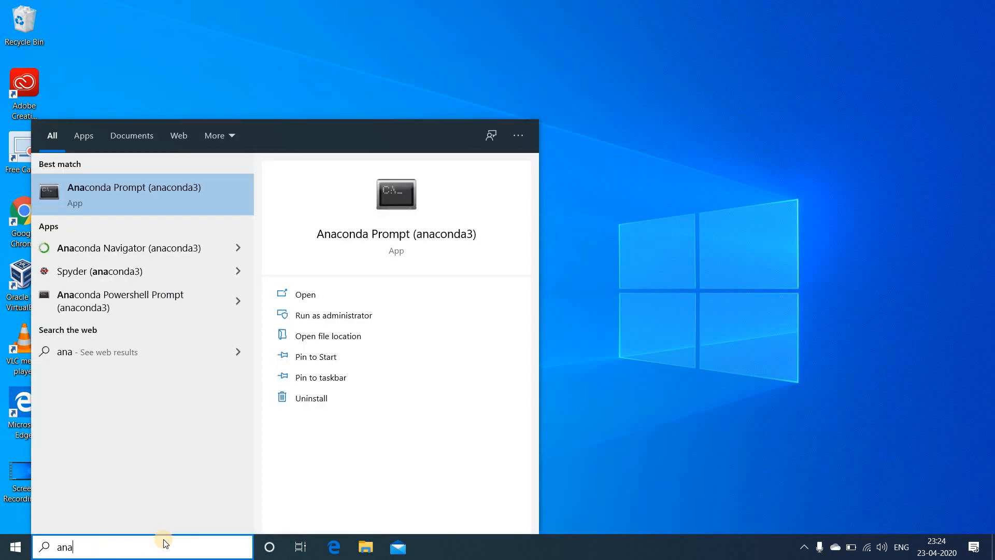
pyautogui.click(133, 194)
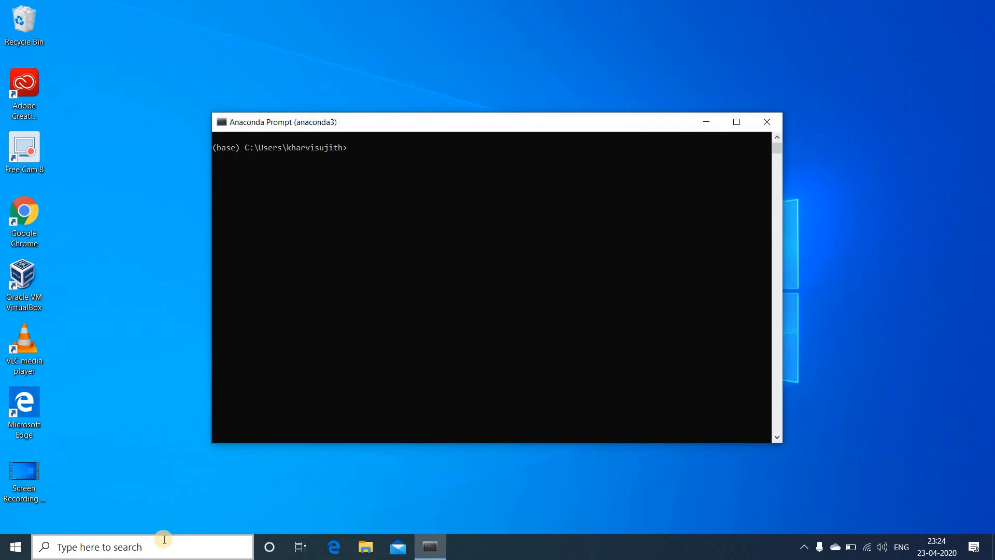
# Step: Run python to see version 3.7.6, exit, then run 'where python'
pyautogui.write('p')
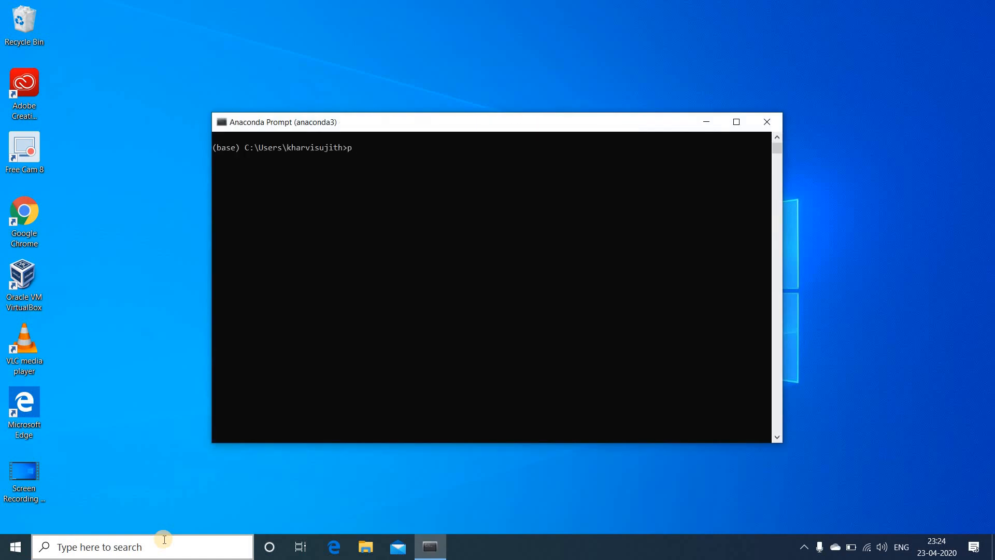
pyautogui.write('ython')
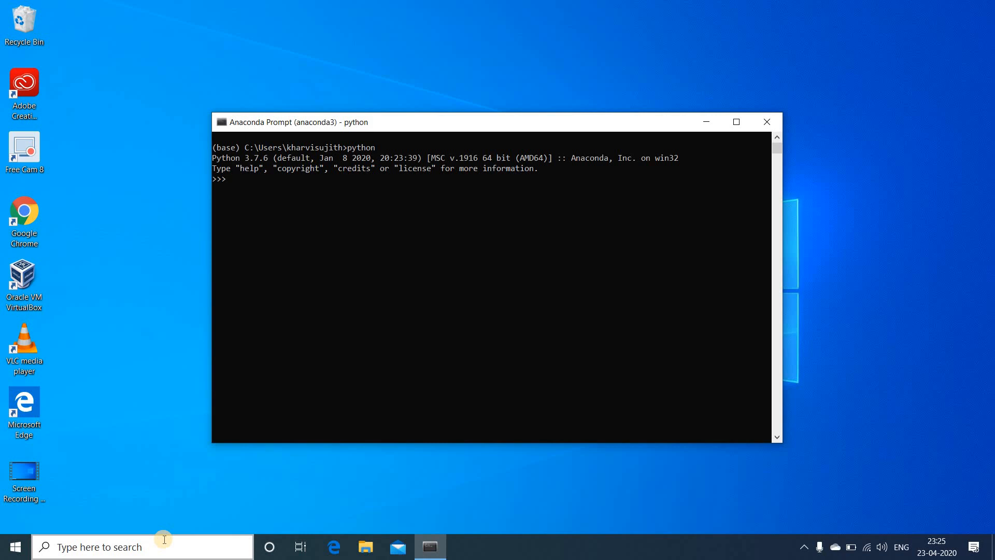
pyautogui.write('where python')
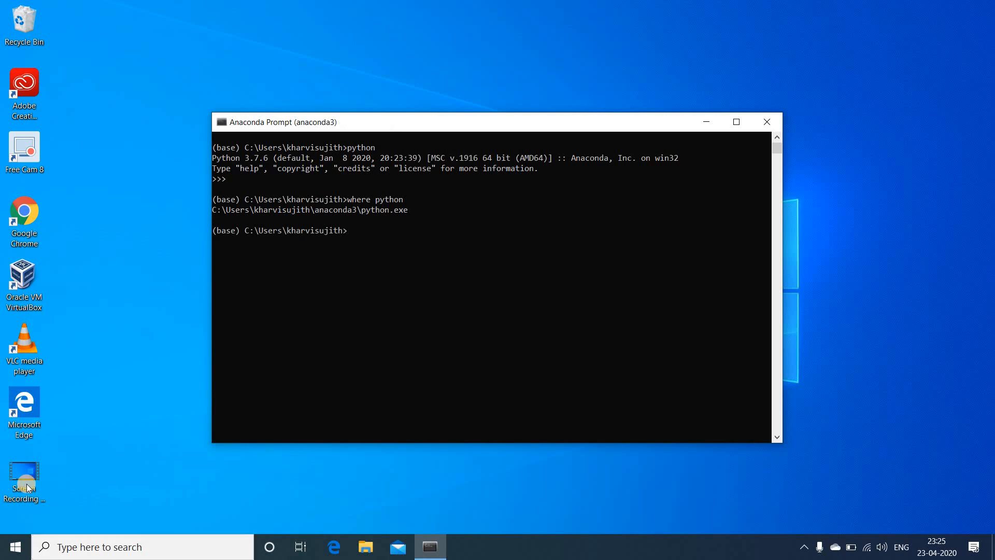
pyautogui.moveTo(77, 442)
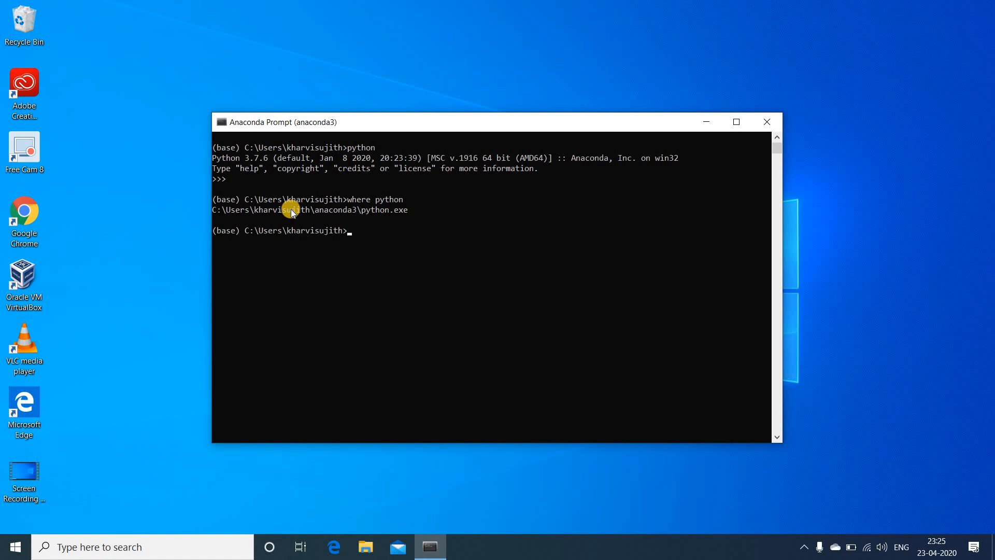
pyautogui.moveTo(362, 239)
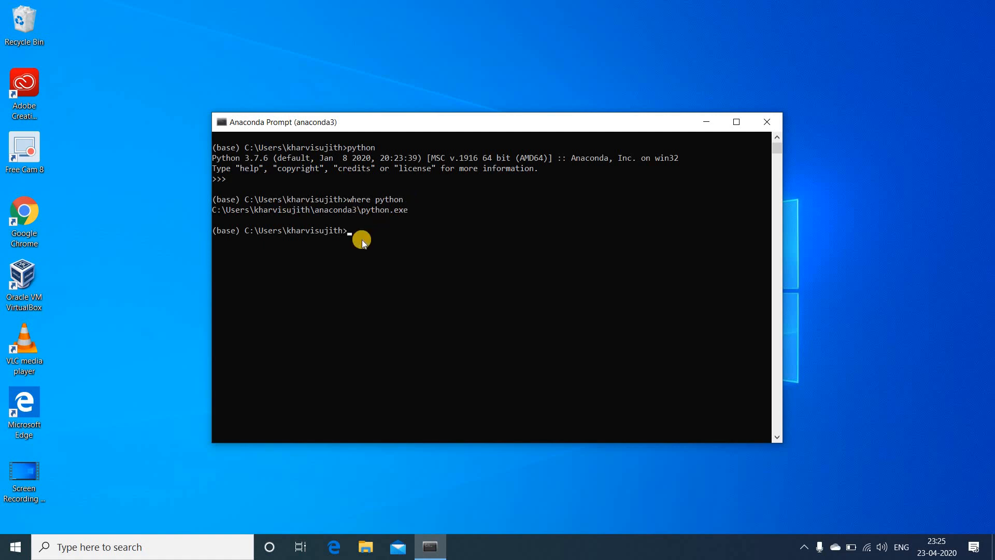
# Step: Run 'where anaconda', then launch the server with 'jupyter notebook'
pyautogui.write('where anaconda')
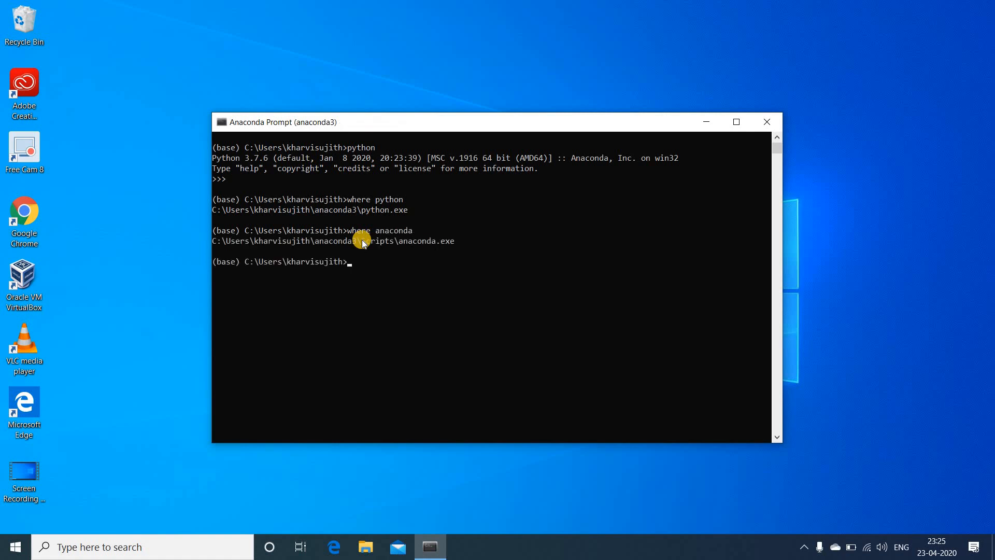
pyautogui.moveTo(613, 250)
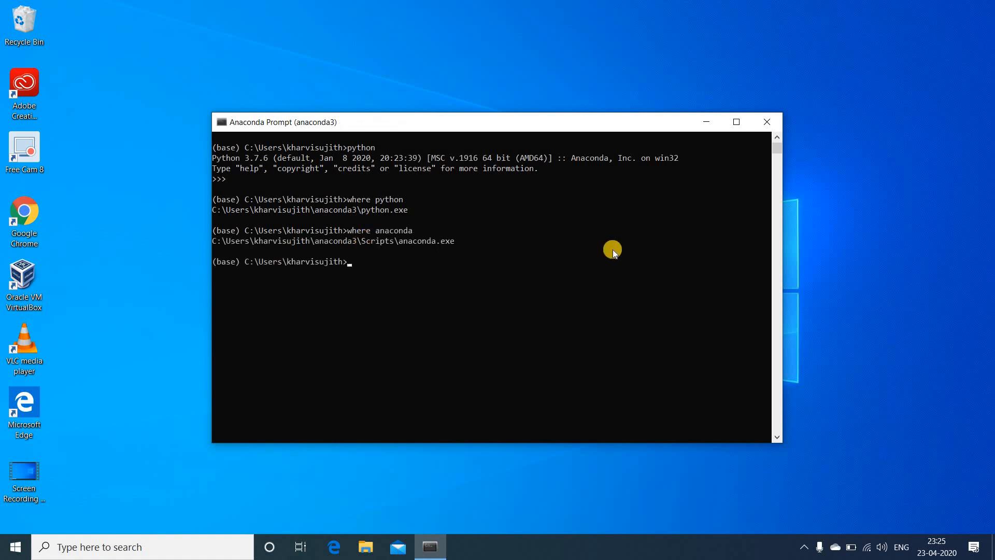
pyautogui.moveTo(402, 236)
pyautogui.write('jupyter noteb')
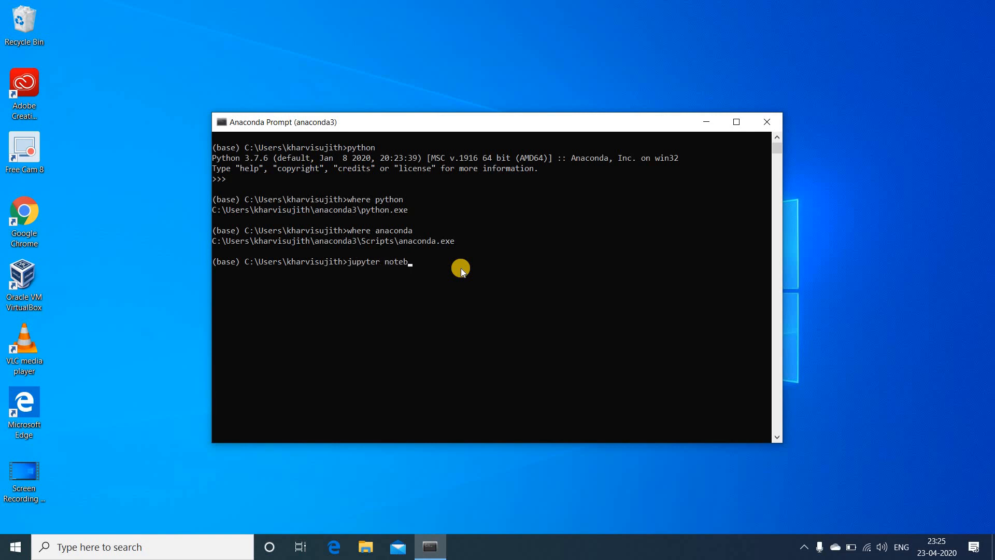
pyautogui.write('oo')
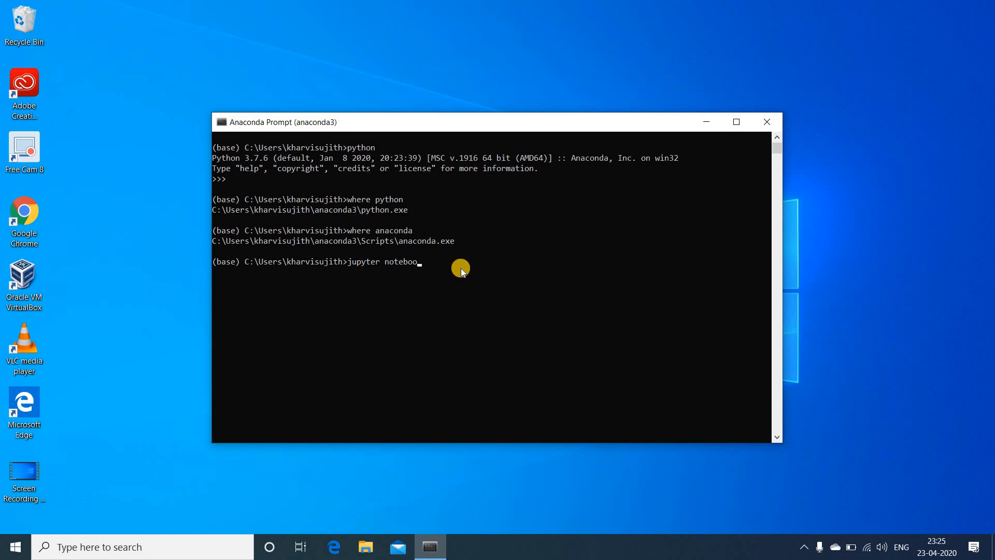
pyautogui.write('k')
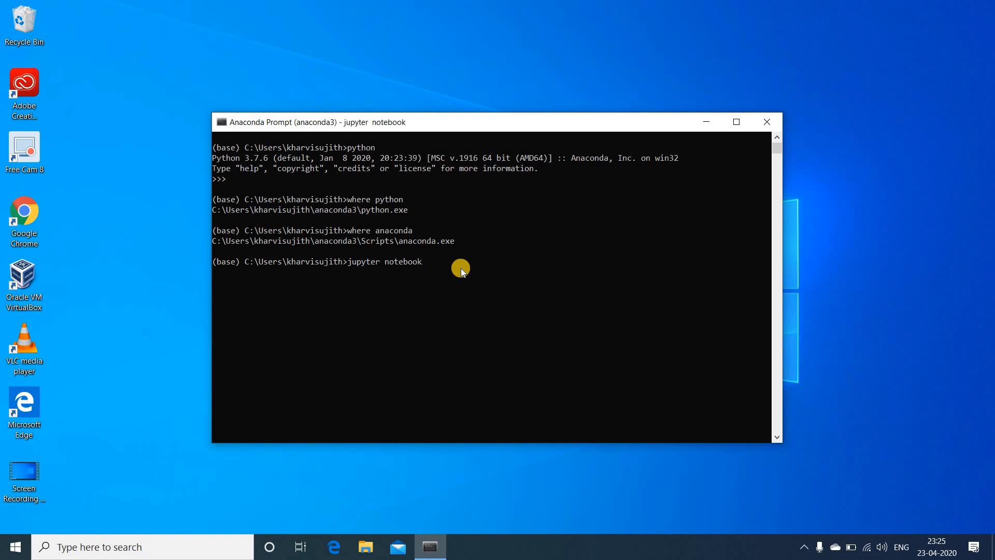
pyautogui.press('Enter')
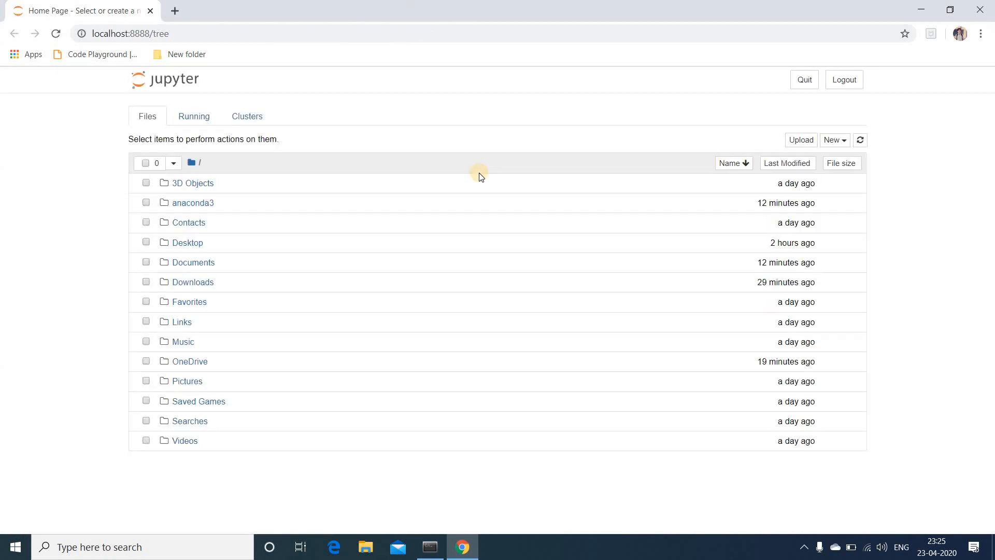
pyautogui.moveTo(465, 313)
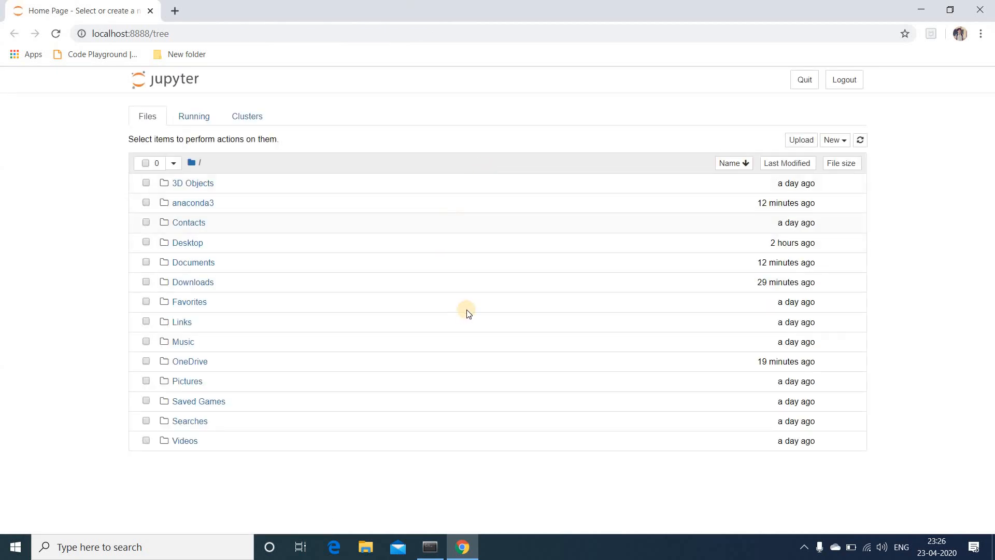
pyautogui.moveTo(843, 144)
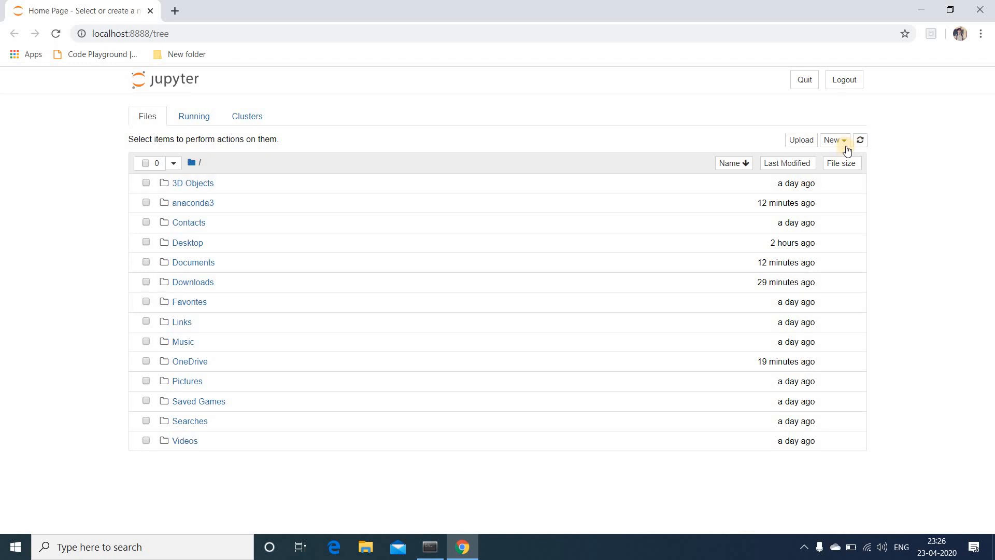
# Step: Open the New dropdown on the Jupyter Files page
pyautogui.click(834, 140)
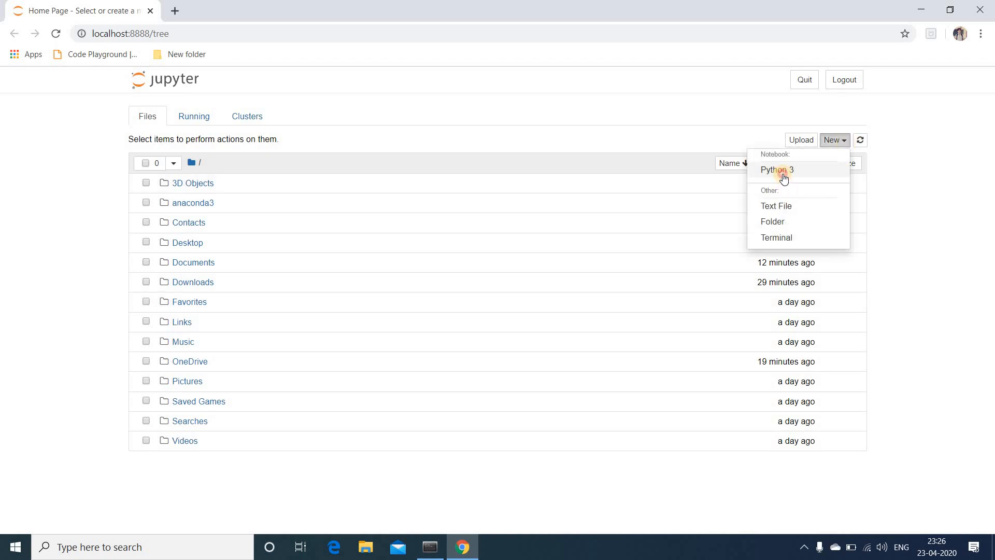
# Step: Create a Python 3 notebook from the New menu and type 'pr' in its first cell
pyautogui.click(777, 170)
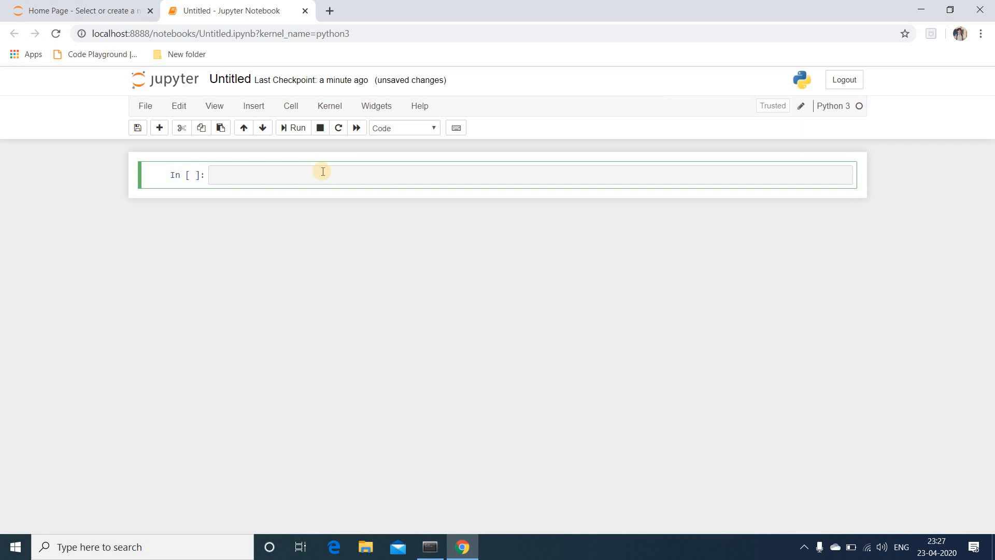
pyautogui.write('pr')
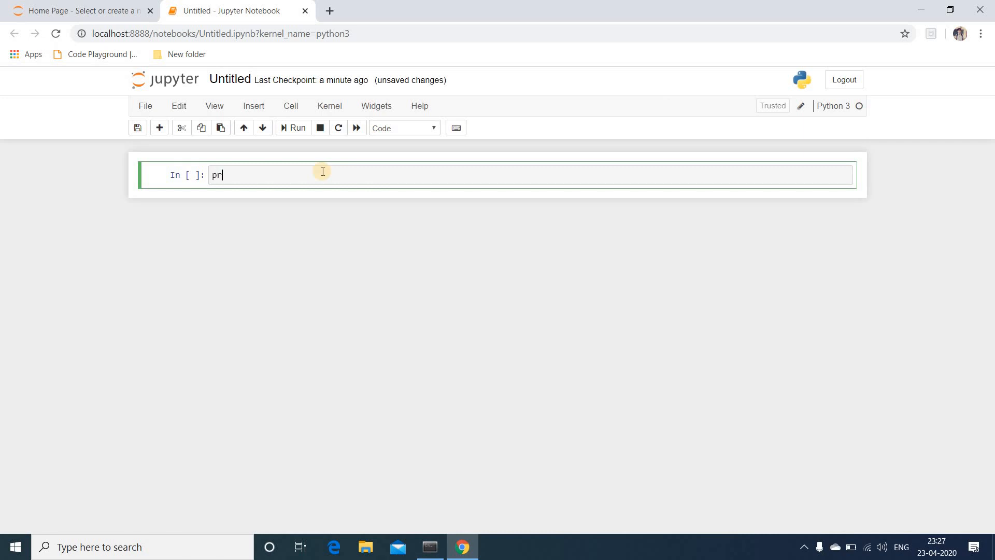